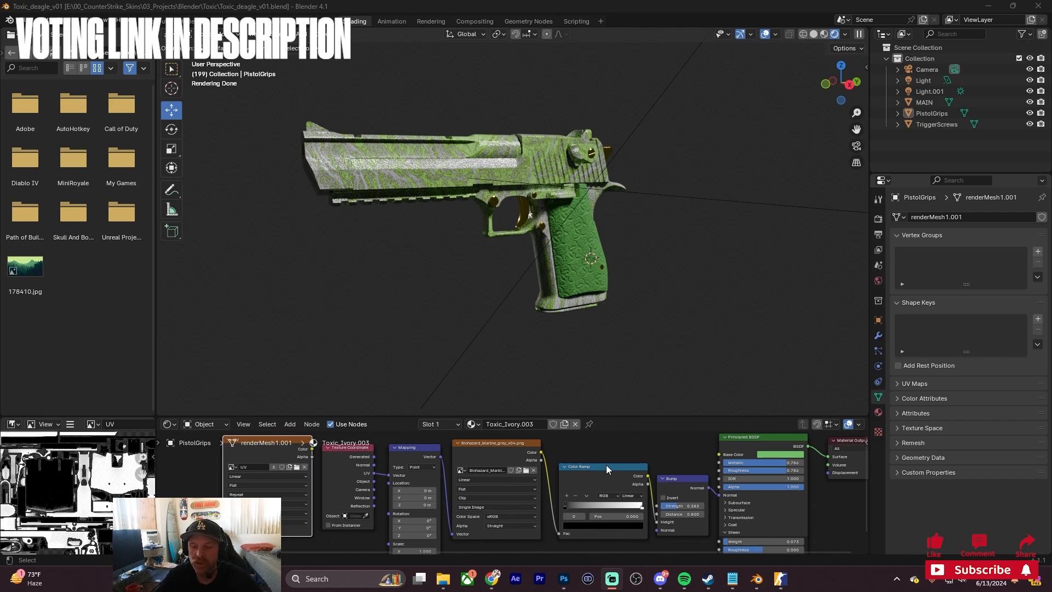
mouse_move(579, 455)
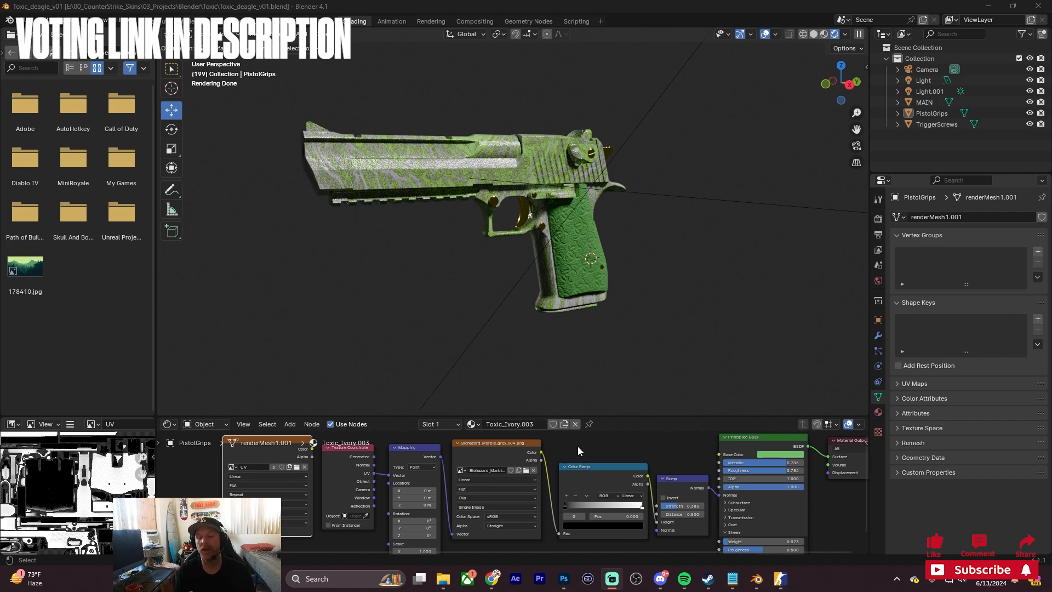
mouse_move(712, 361)
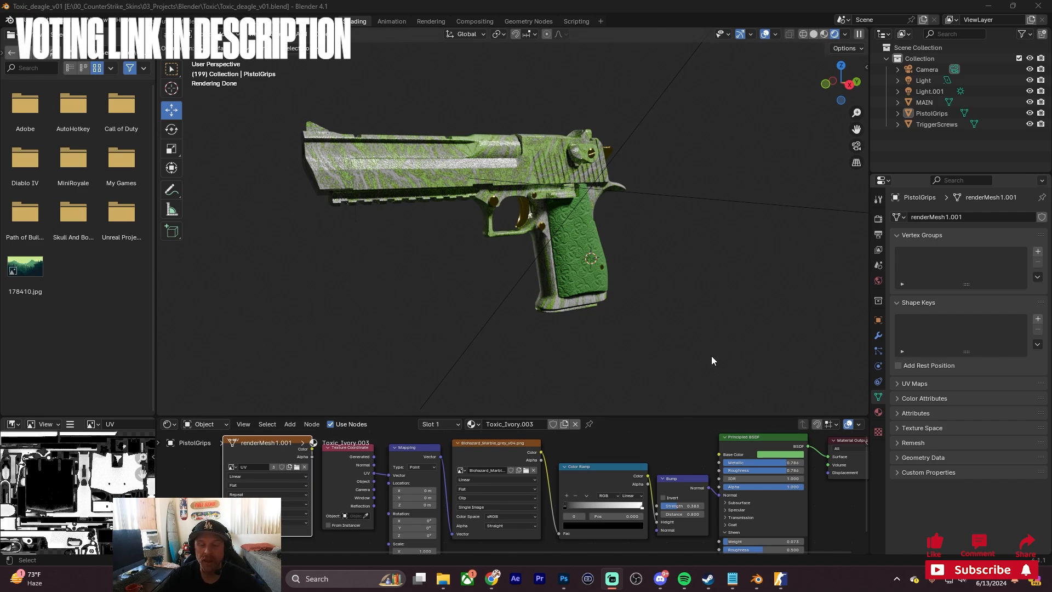
mouse_move(642, 272)
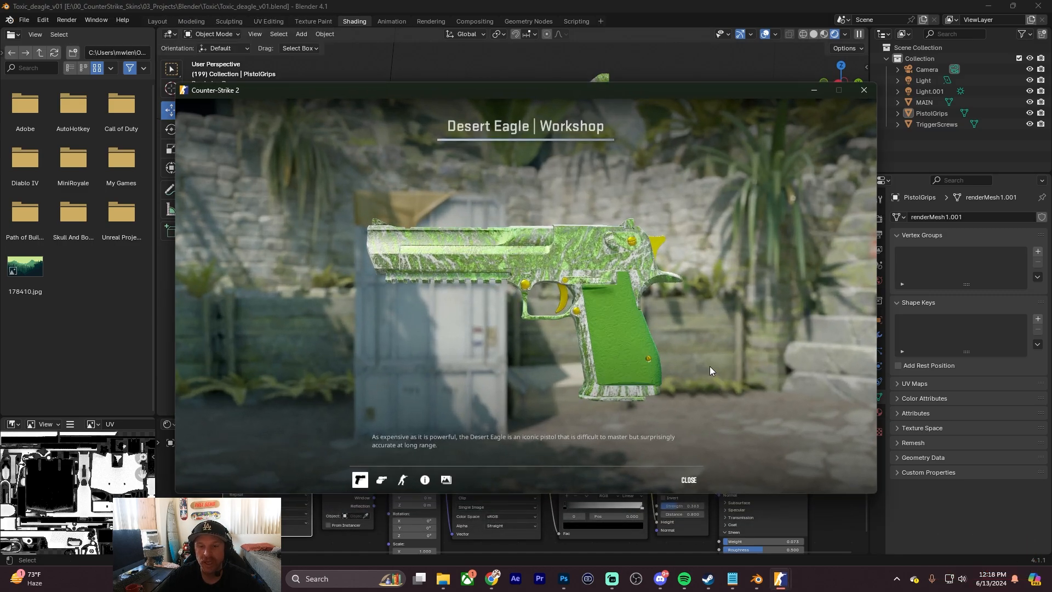
- Load the green Desert Eagle skin into a desert map for first-person preview
click(381, 479)
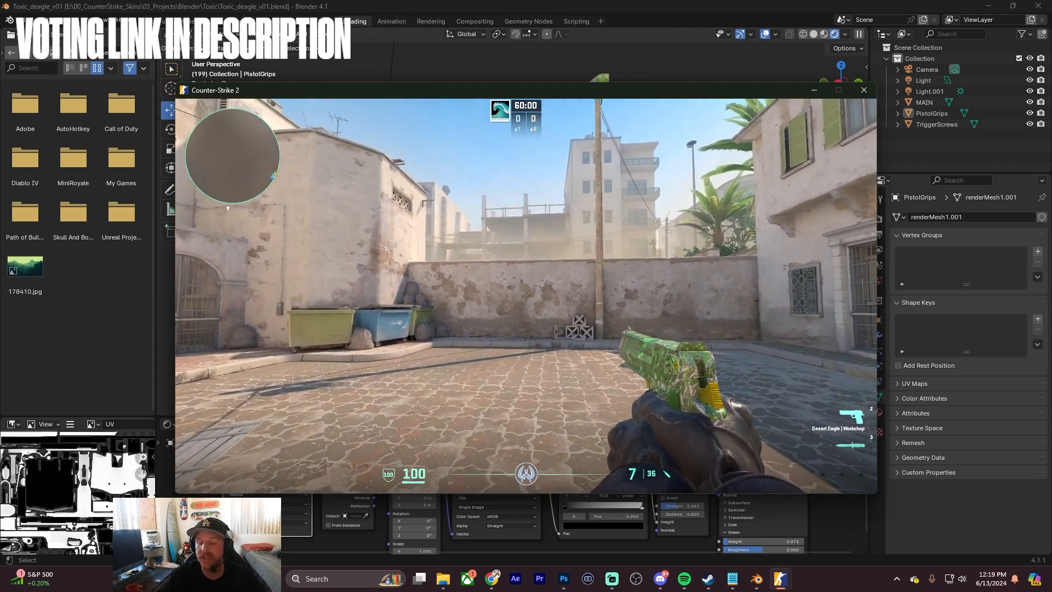
- Switch from Counter-Strike 2 to Chrome showing the Viper Skins tutorial 5 video
click(863, 89)
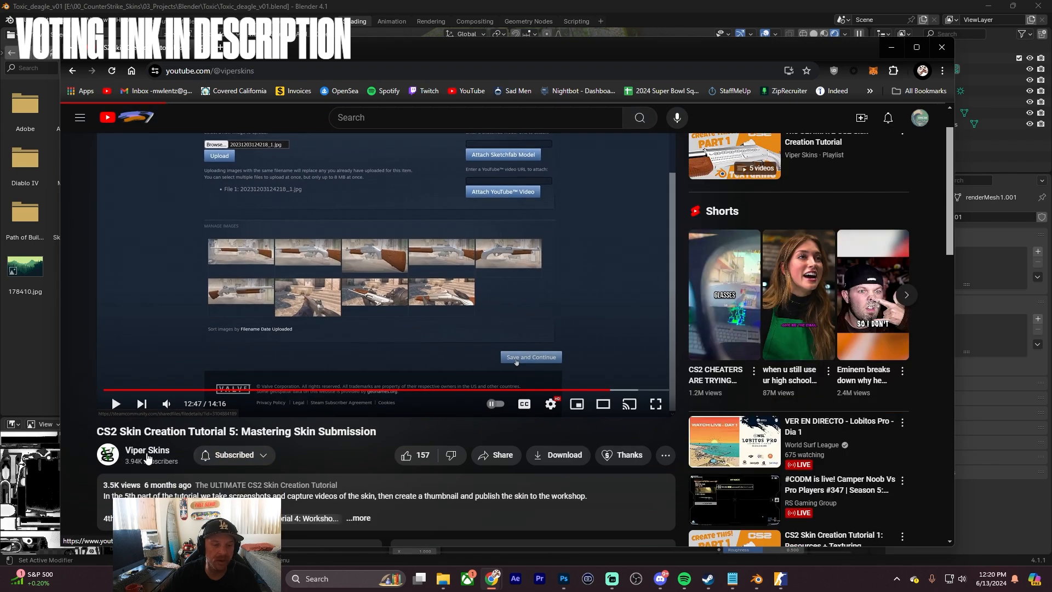
- Go to the Viper Skins channel and browse its For You tutorial videos
click(147, 449)
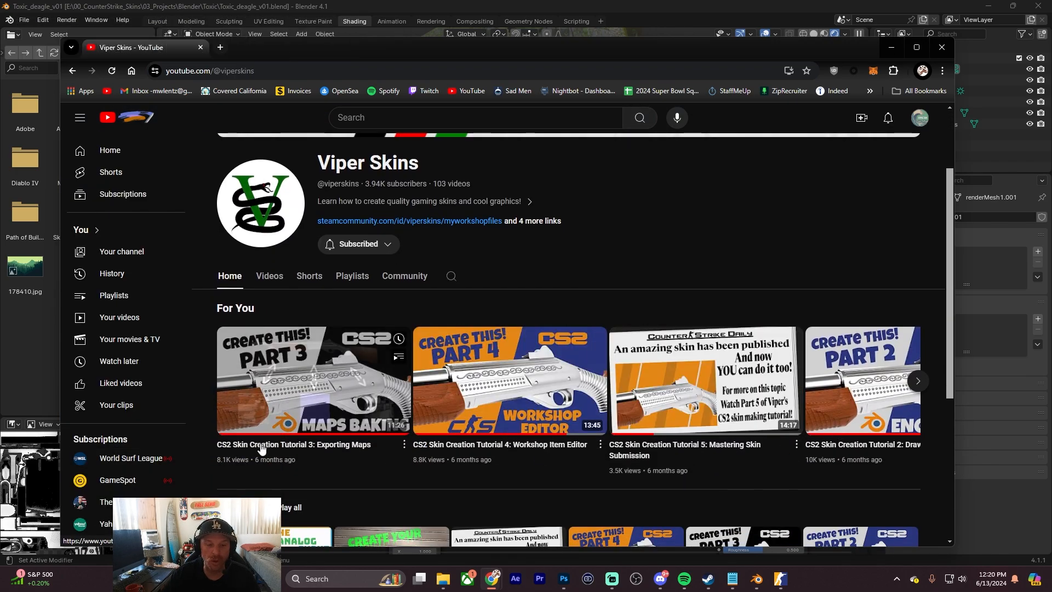
click(917, 380)
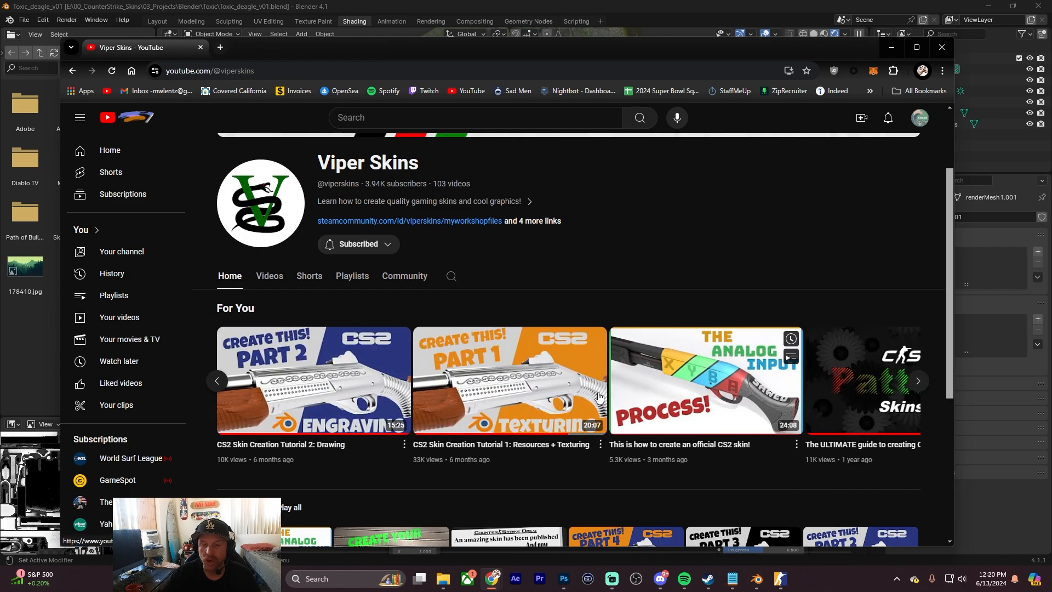
click(917, 381)
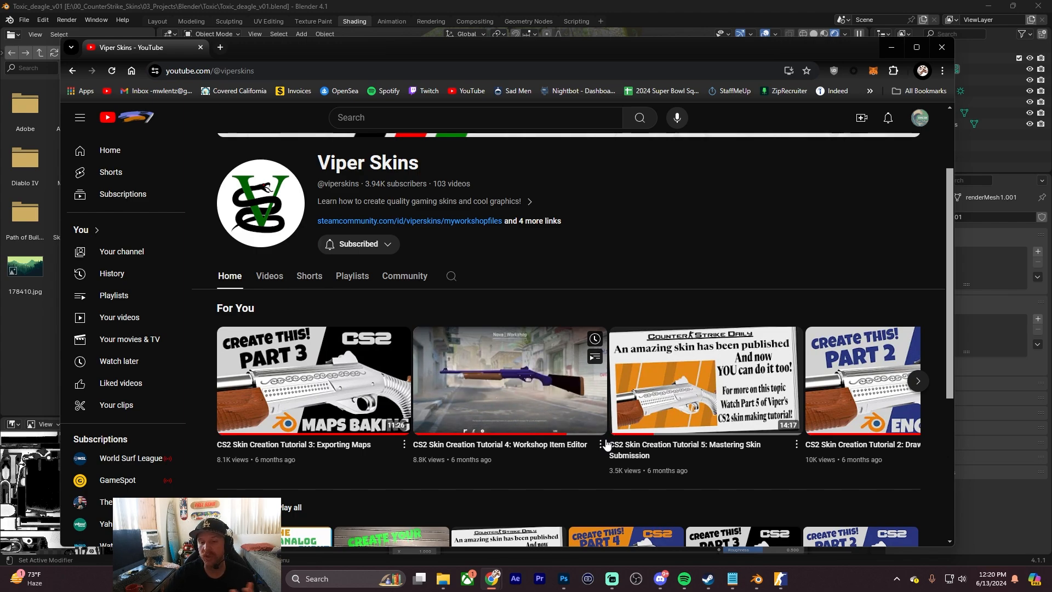
mouse_move(509, 380)
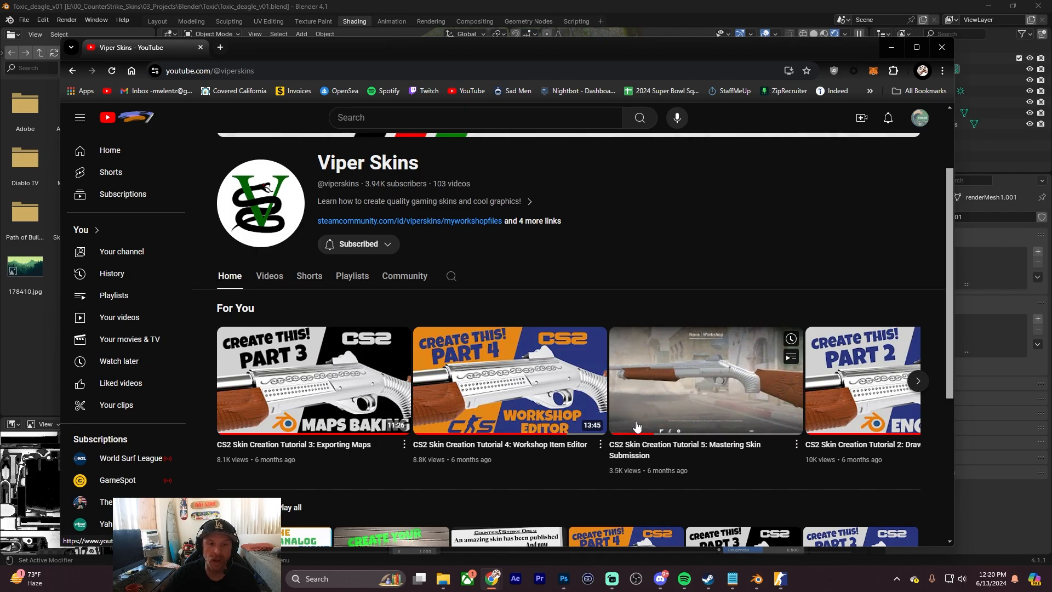
scroll(up, 3)
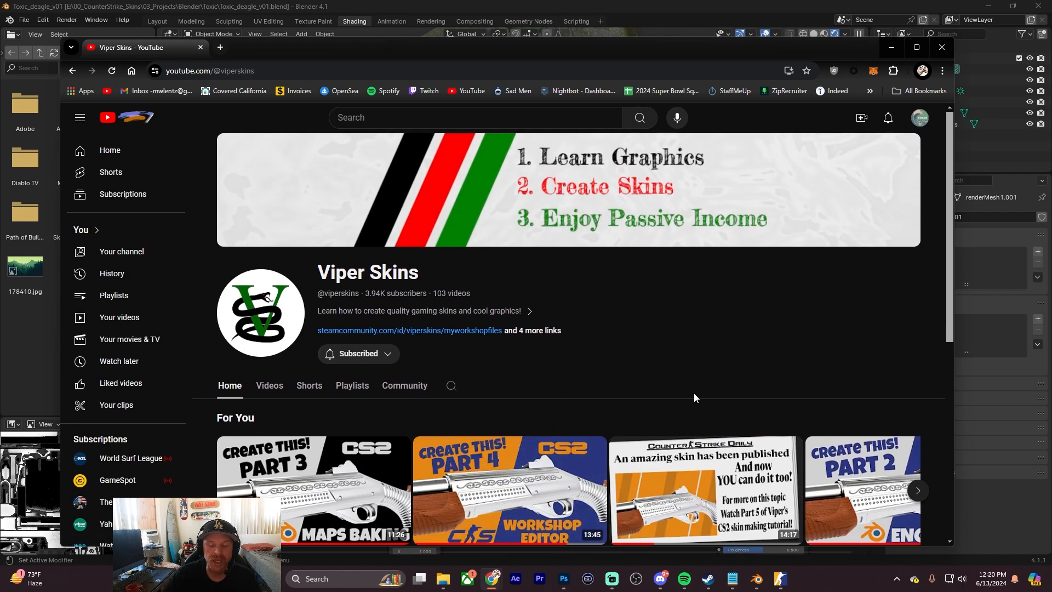
scroll(down, 3)
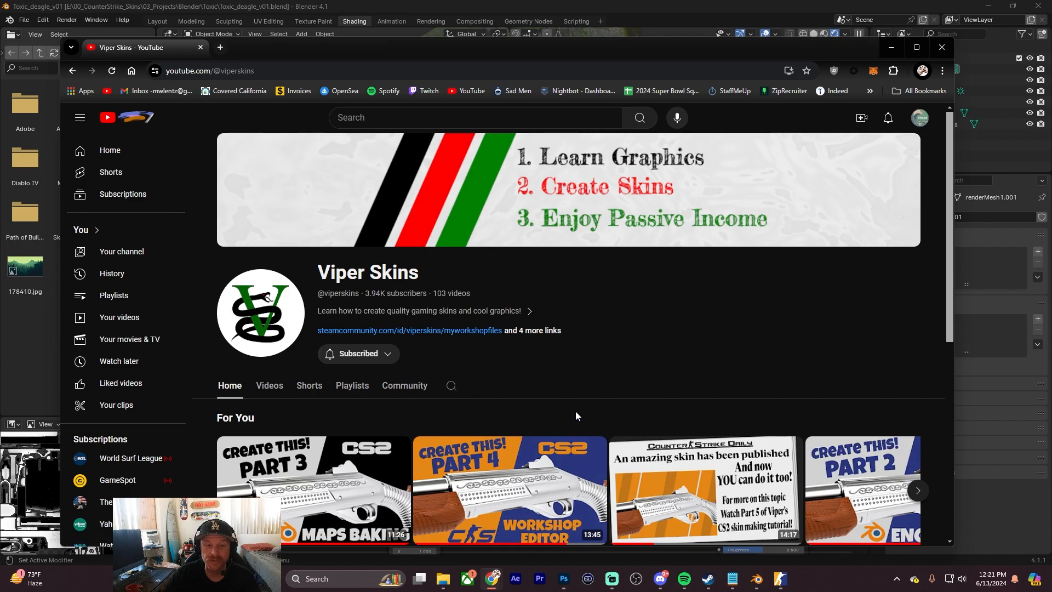
mouse_move(685, 310)
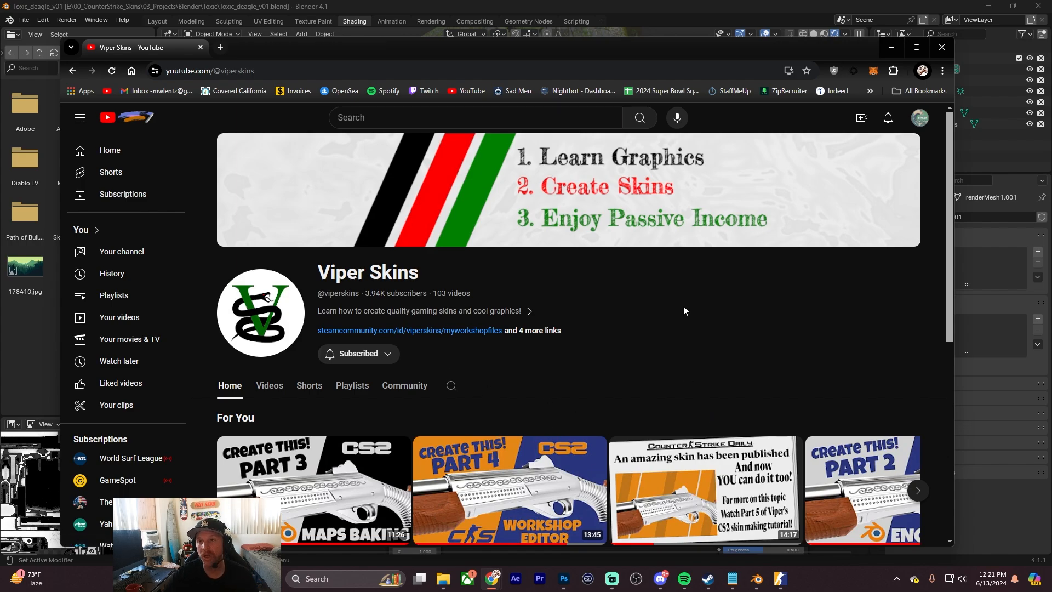
mouse_move(771, 210)
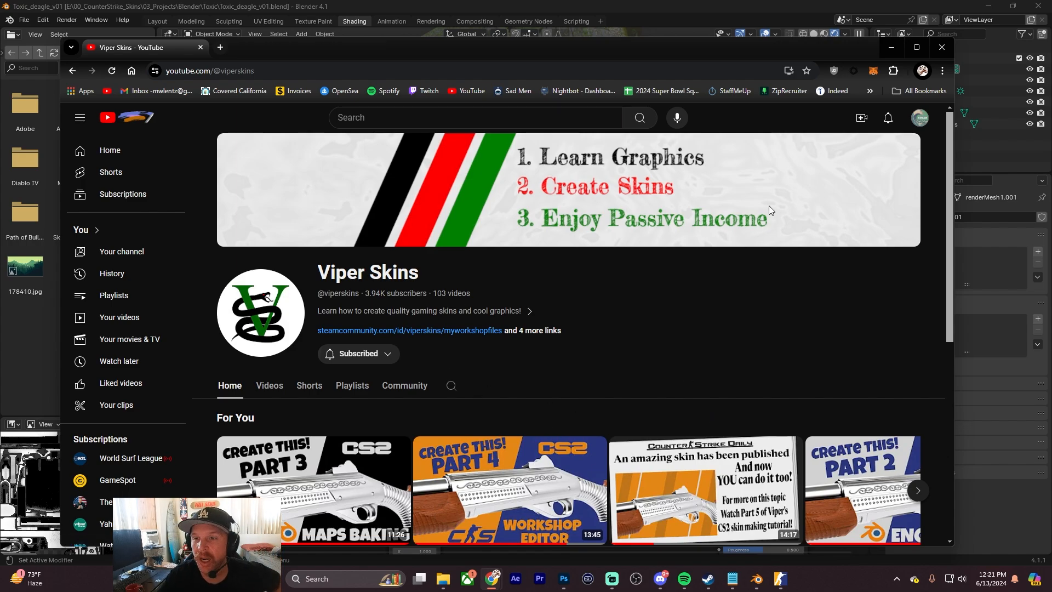